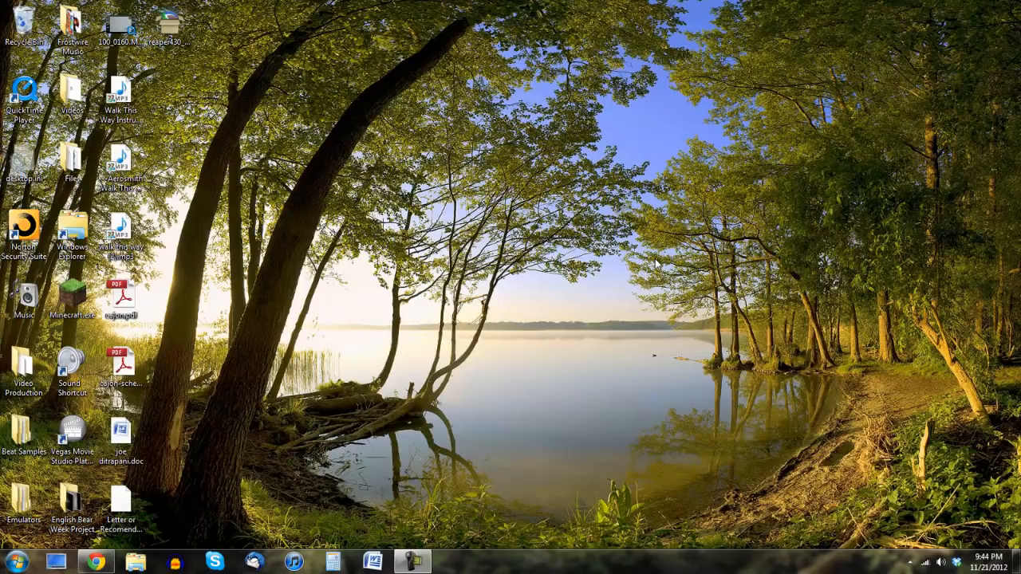
{"action": "mouse_move", "coordinate": [185, 418]}
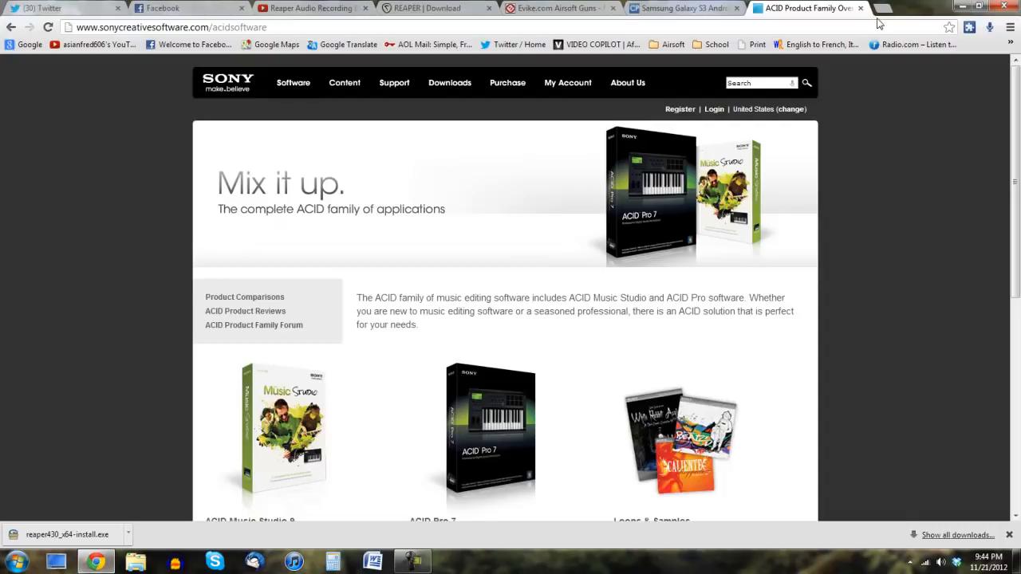
Add a new blank tab alongside the existing Chrome tabs
{"action": "left_click", "coordinate": [875, 8]}
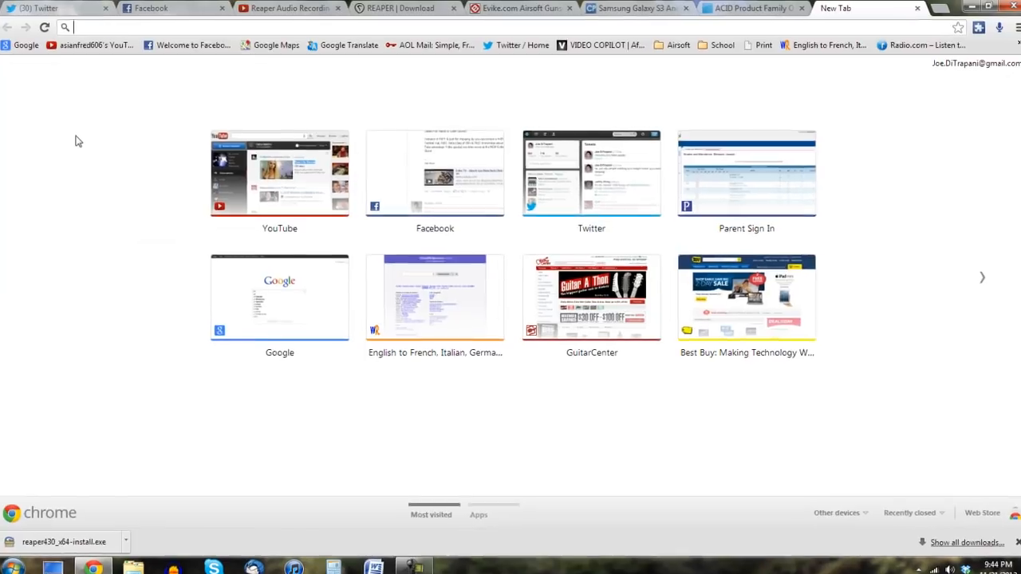
Go to 192.168.1.1 and attempt the router sign-in, ending on 401 Unauthorized
{"action": "type", "text": "192.168.1.1"}
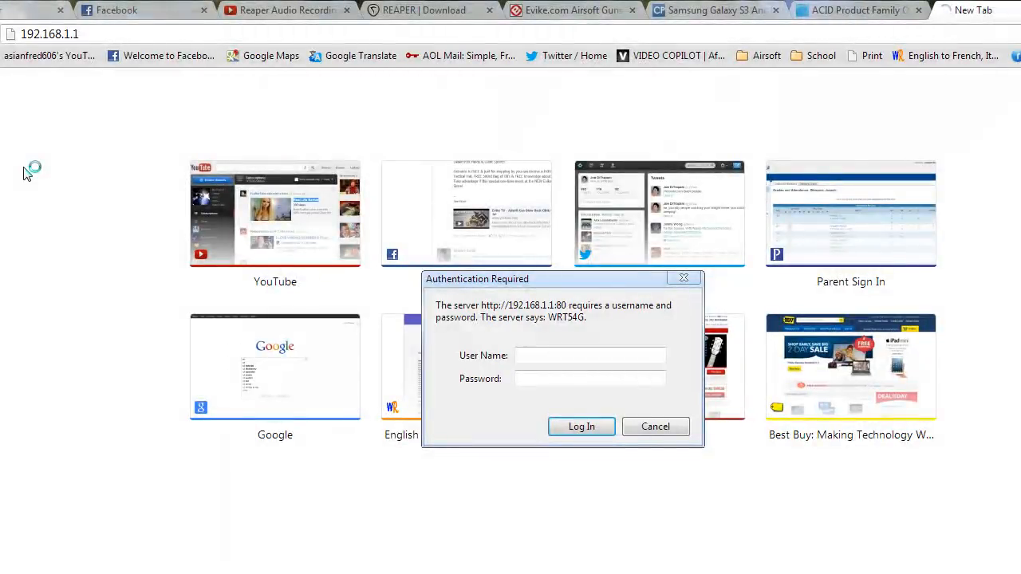
{"action": "type", "text": "ad"}
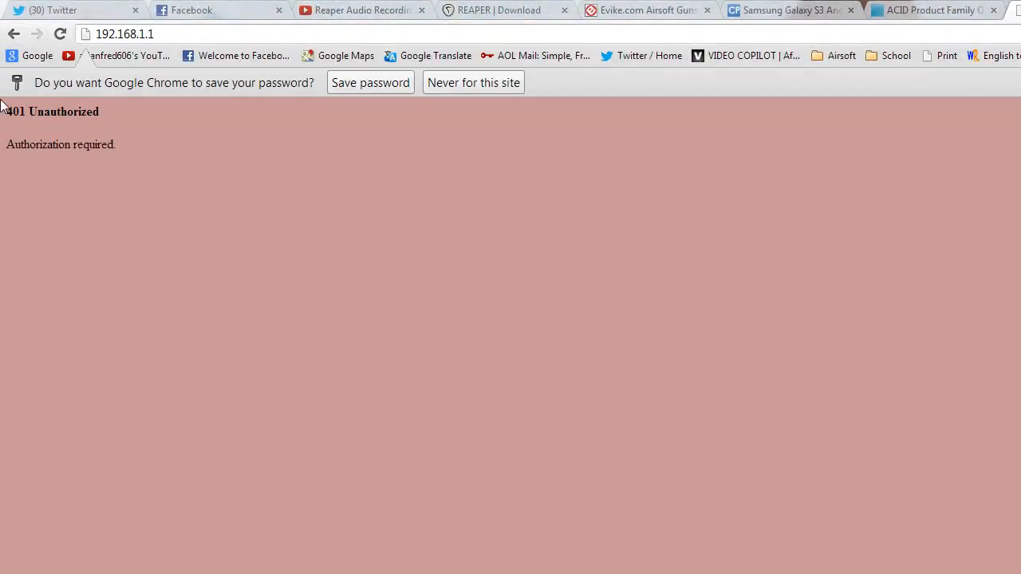
Launch cmd.exe and close it again, leaving the Start menu showing
{"action": "left_click", "coordinate": [7, 571]}
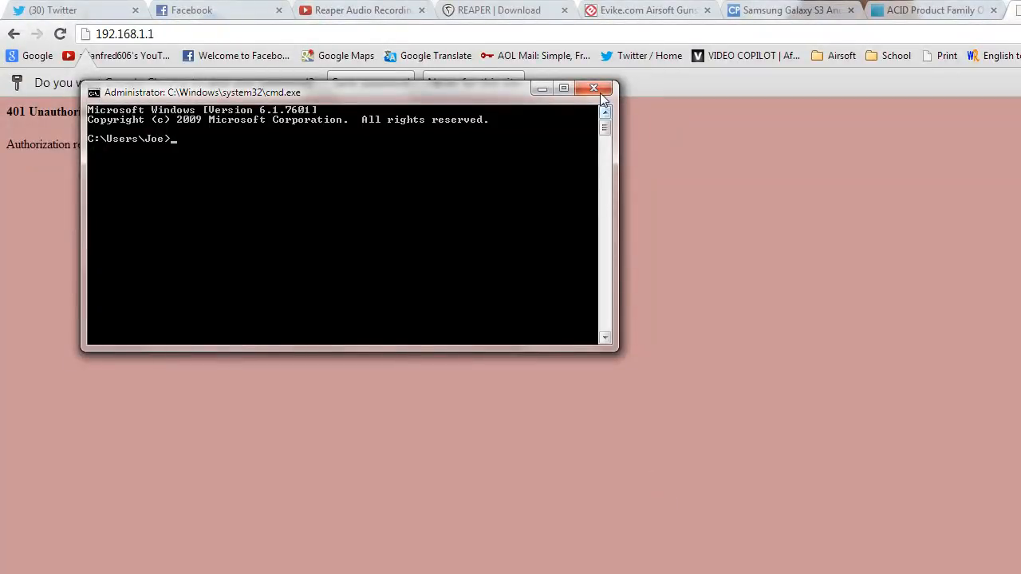
{"action": "left_click", "coordinate": [593, 88]}
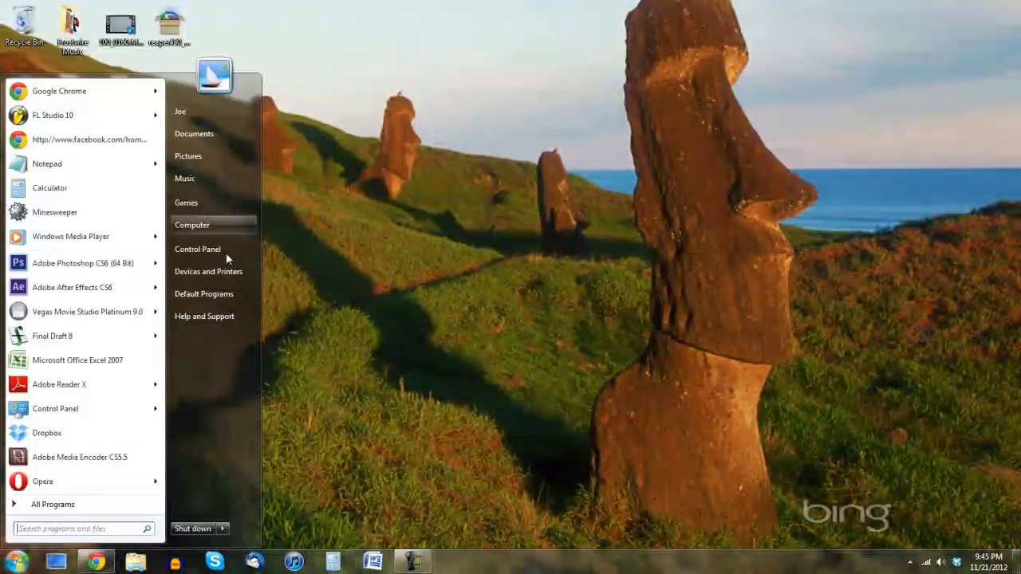
Show Control Panel settings as small icons, then return to the Category view
{"action": "left_click", "coordinate": [198, 248]}
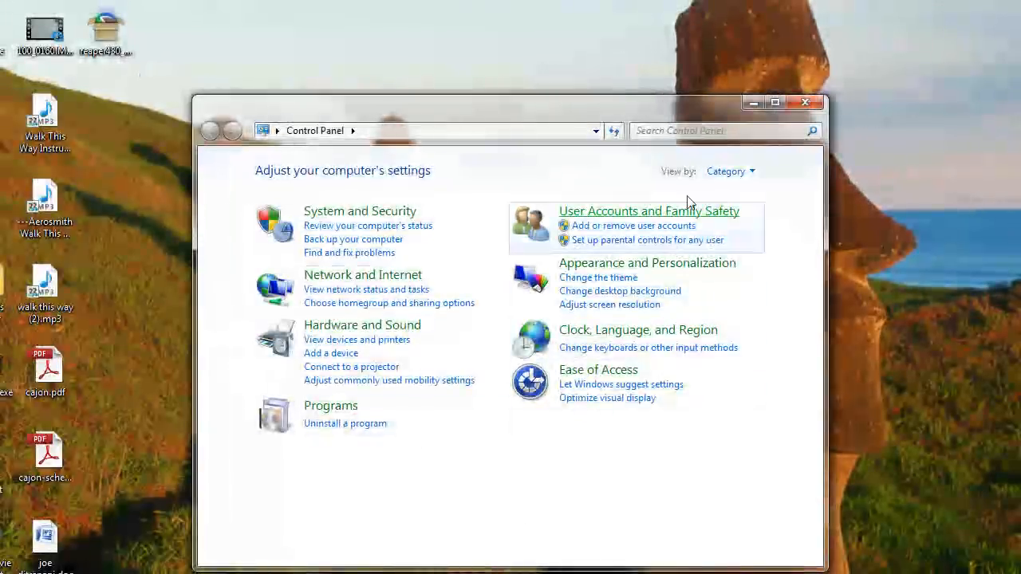
{"action": "left_click", "coordinate": [728, 171]}
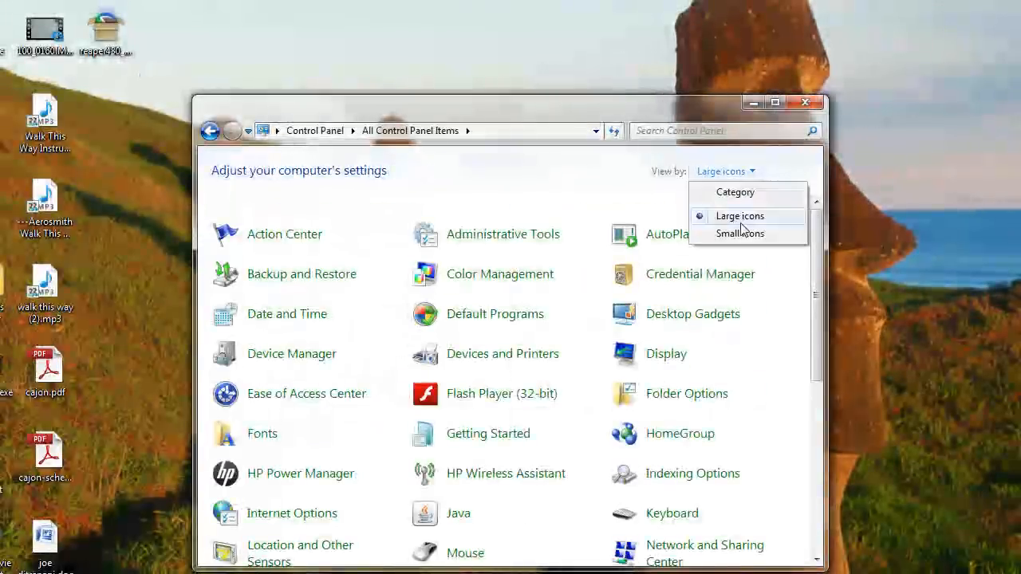
{"action": "left_click", "coordinate": [740, 233]}
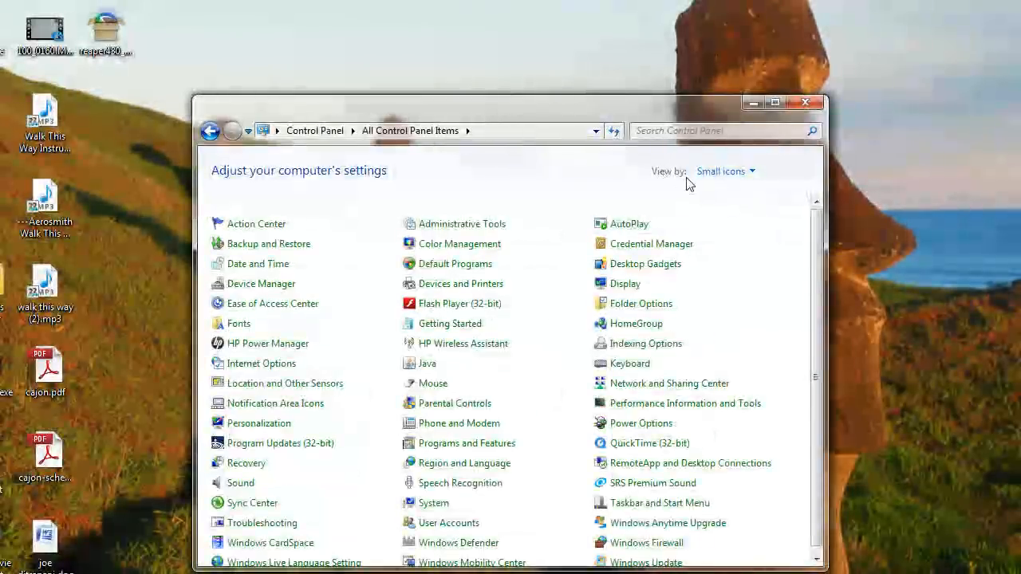
{"action": "left_click", "coordinate": [724, 171]}
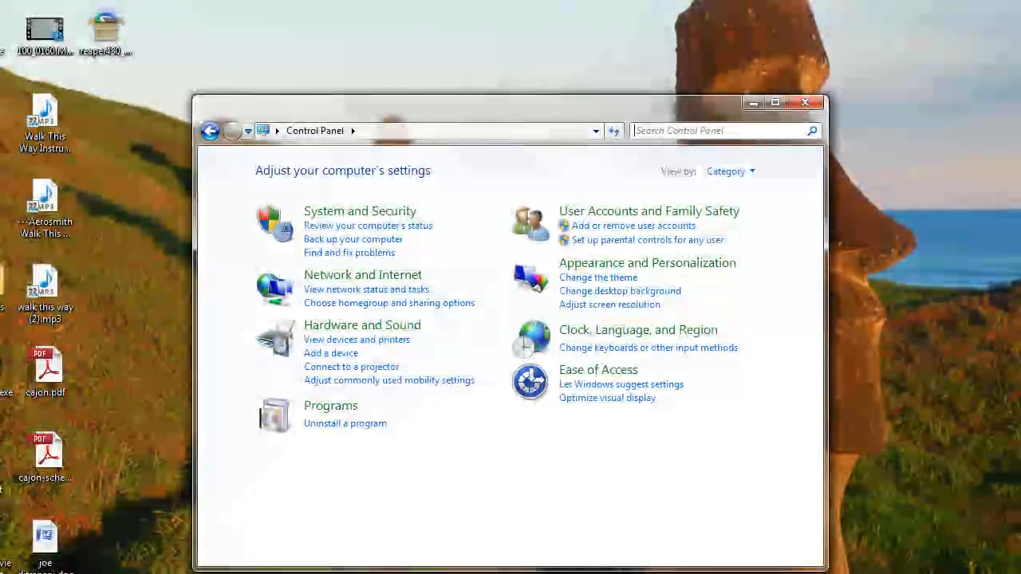
{"action": "mouse_move", "coordinate": [623, 441]}
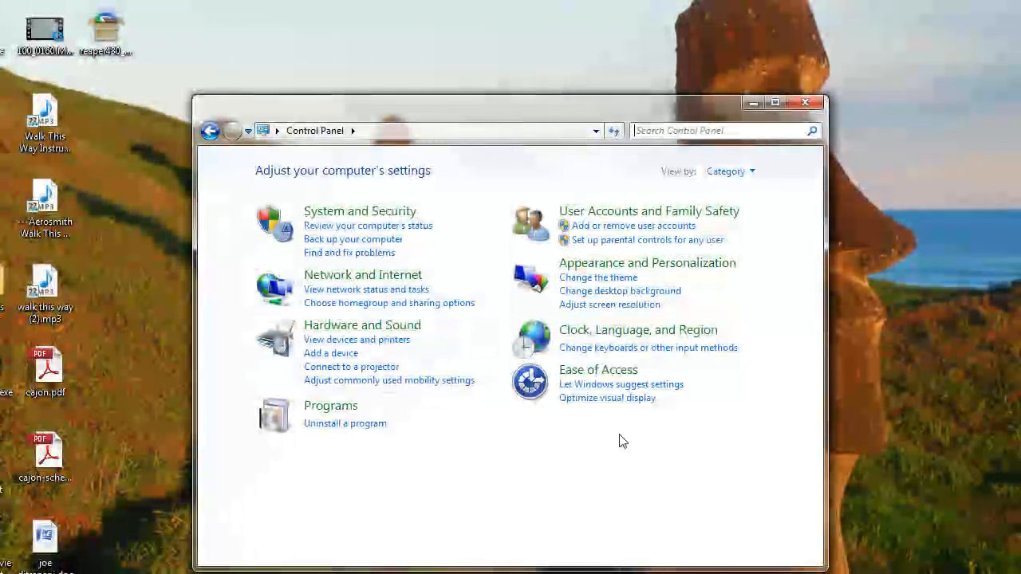
{"action": "mouse_move", "coordinate": [423, 295]}
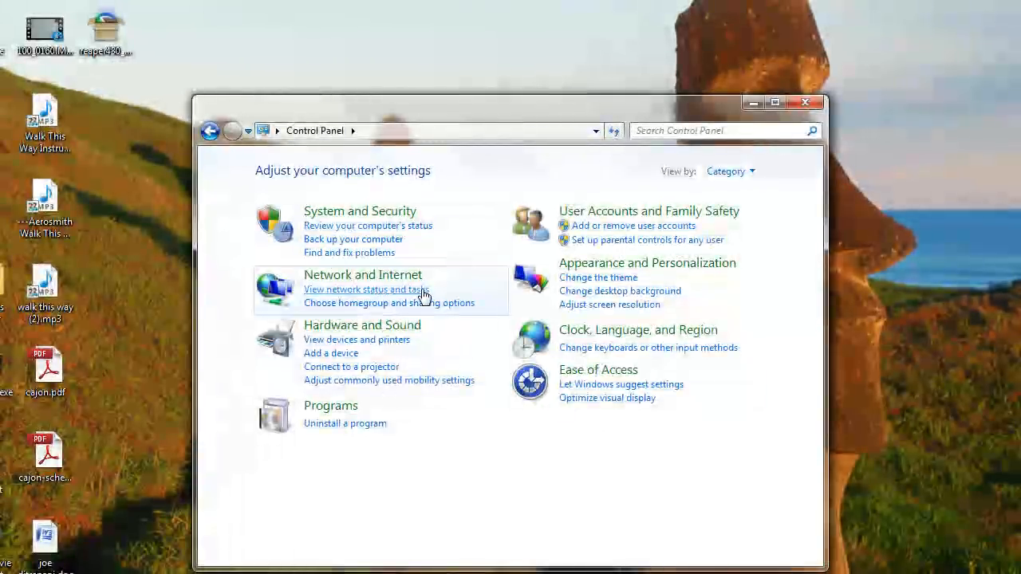
View network status, then show the 118123korea wireless connection status and its properties
{"action": "left_click", "coordinate": [367, 289]}
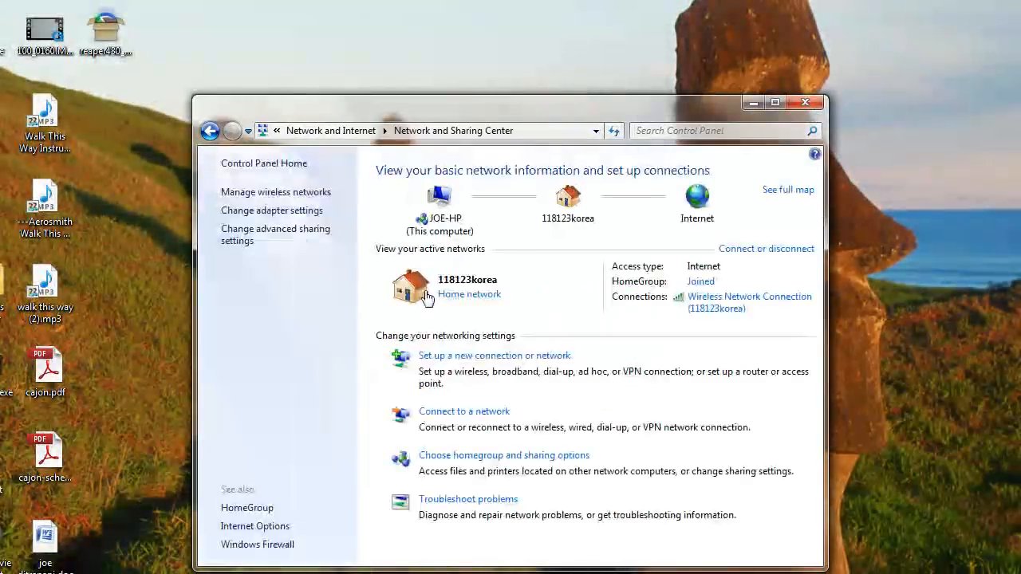
{"action": "mouse_move", "coordinate": [414, 568]}
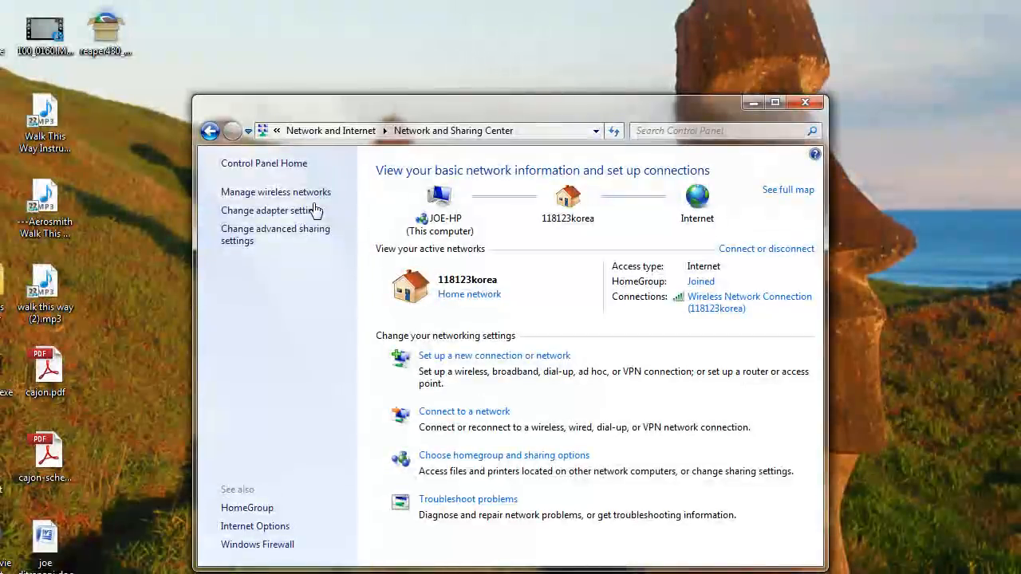
{"action": "mouse_move", "coordinate": [631, 278]}
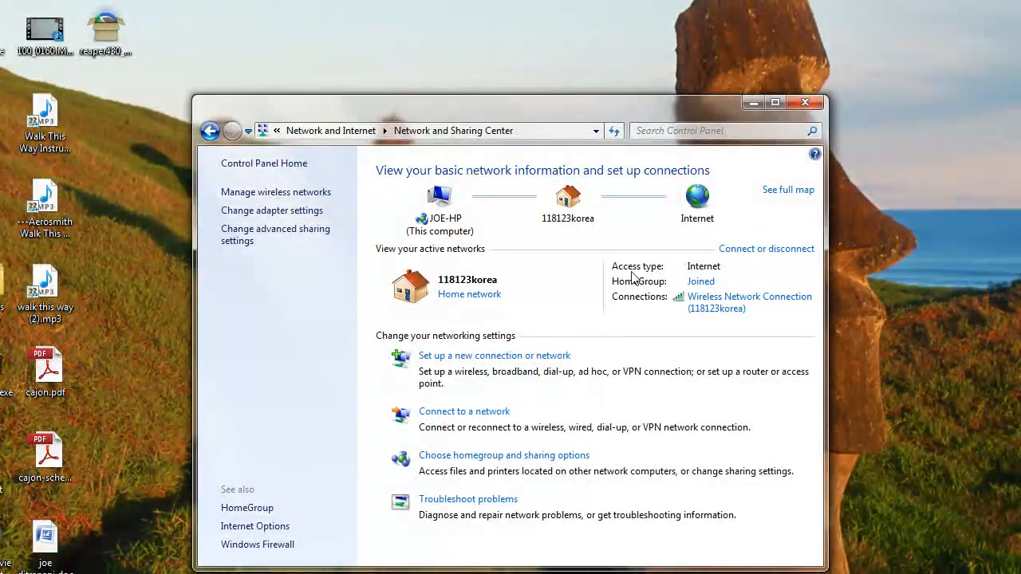
{"action": "mouse_move", "coordinate": [714, 311]}
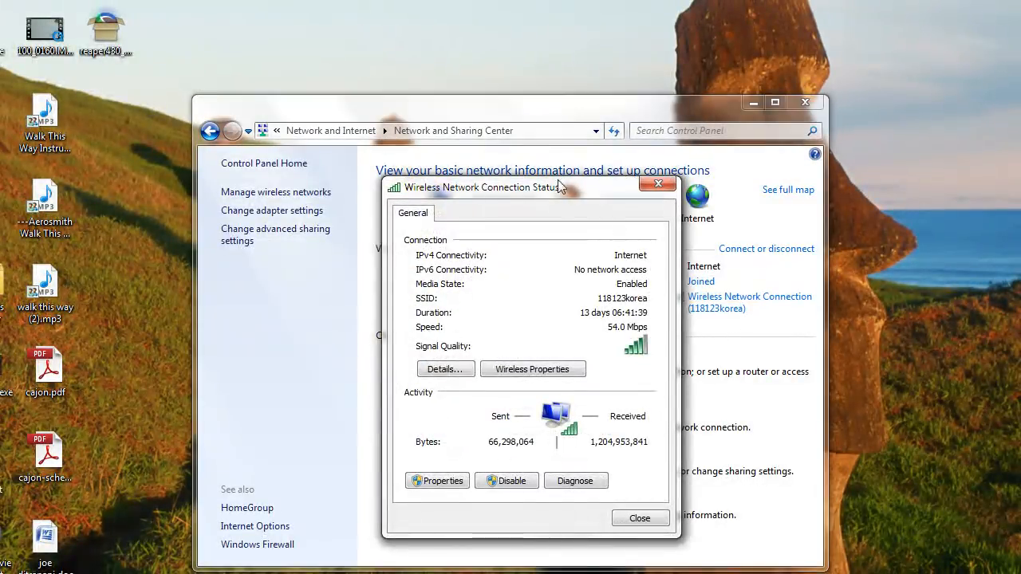
{"action": "left_click_drag", "start_coordinate": [482, 186], "coordinate": [394, 48]}
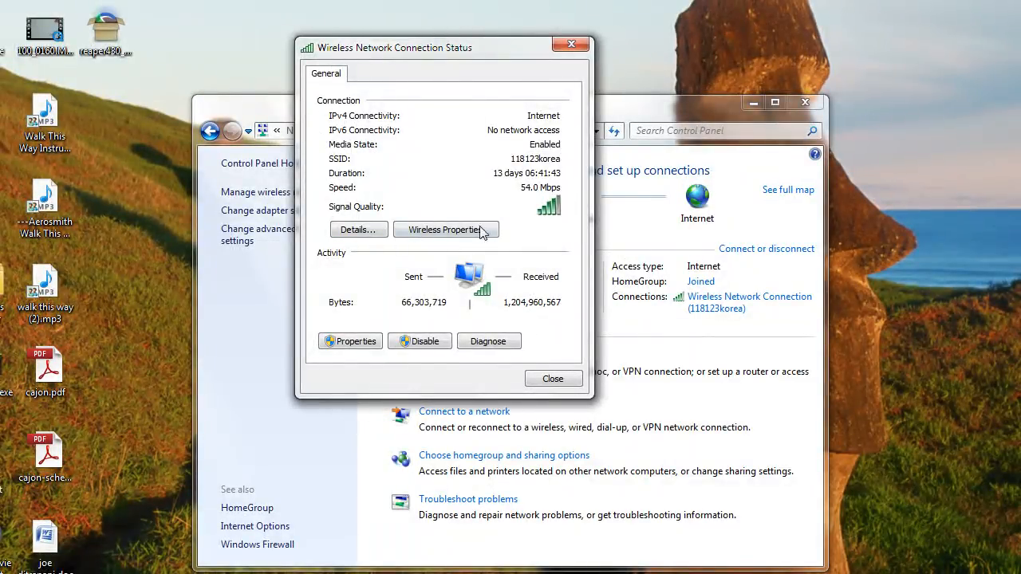
{"action": "left_click", "coordinate": [445, 230]}
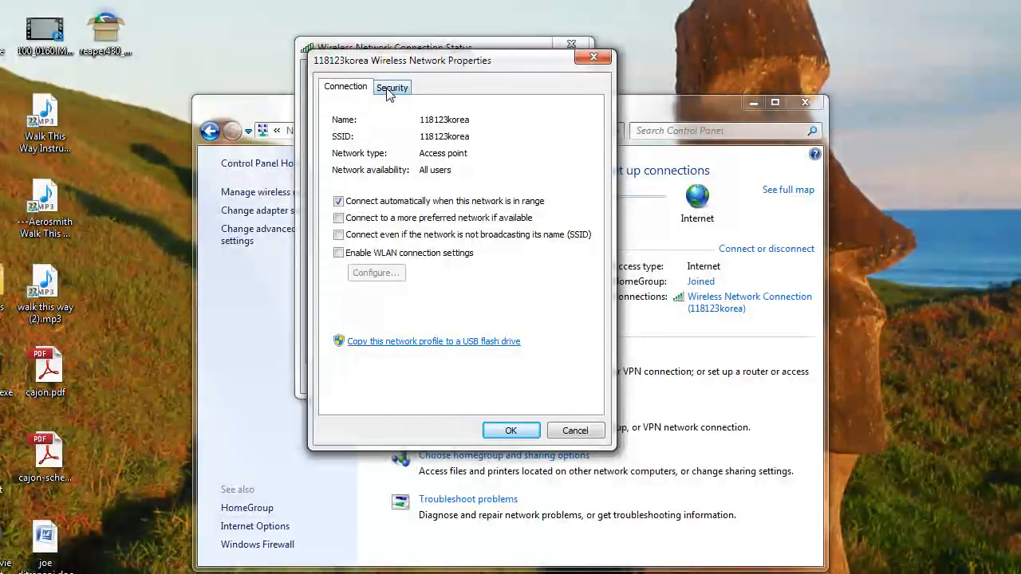
View the Security settings (WPA2-Personal, AES, key field), then close the properties windows
{"action": "left_click", "coordinate": [392, 86]}
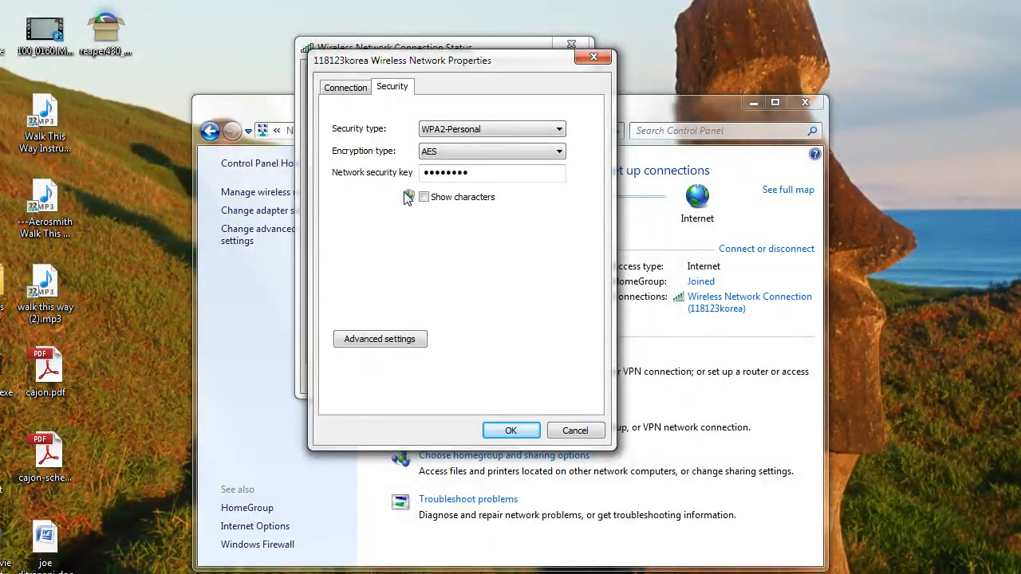
{"action": "mouse_move", "coordinate": [427, 200]}
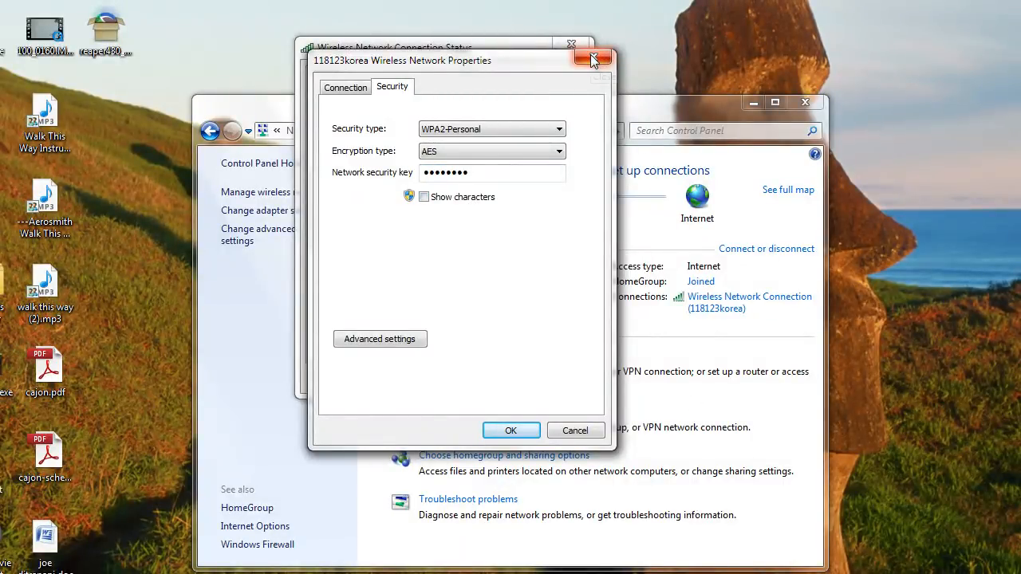
{"action": "mouse_move", "coordinate": [594, 59]}
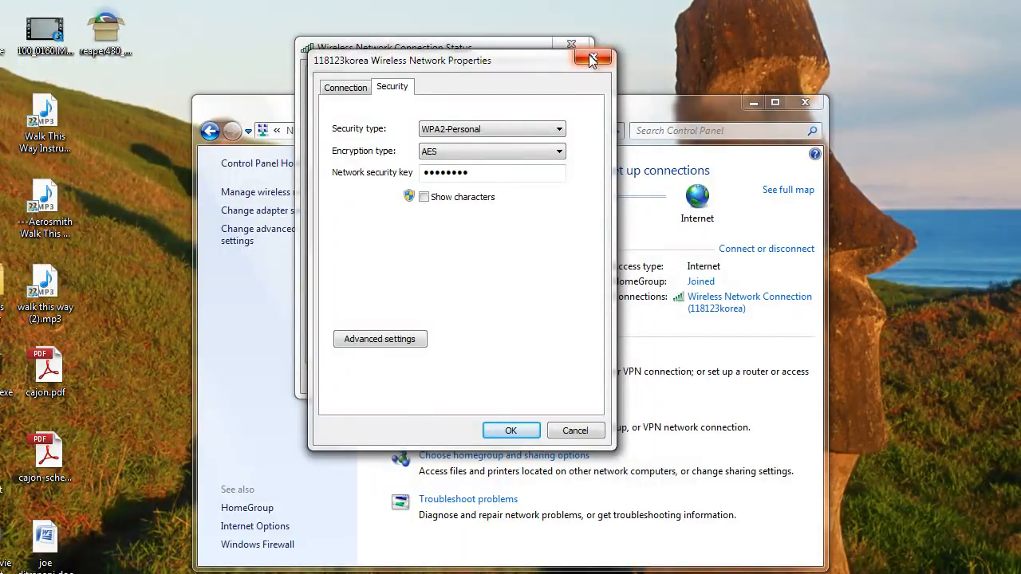
{"action": "left_click", "coordinate": [593, 59]}
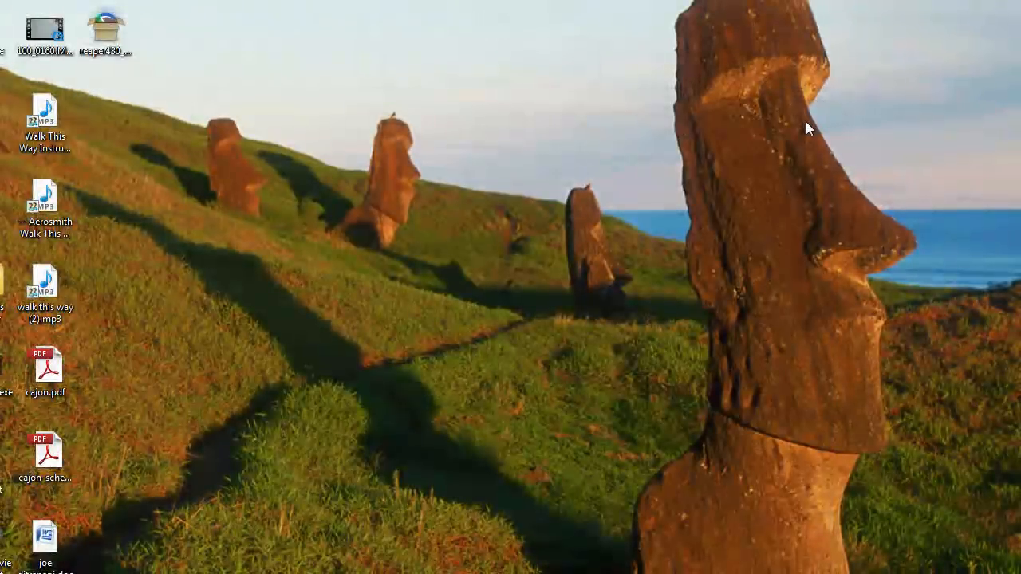
{"action": "mouse_move", "coordinate": [581, 288]}
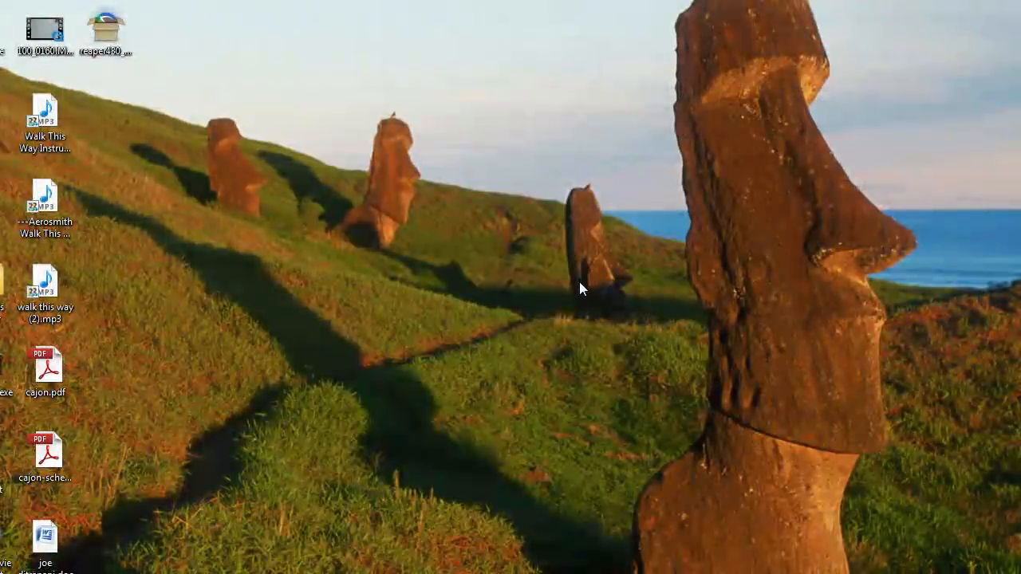